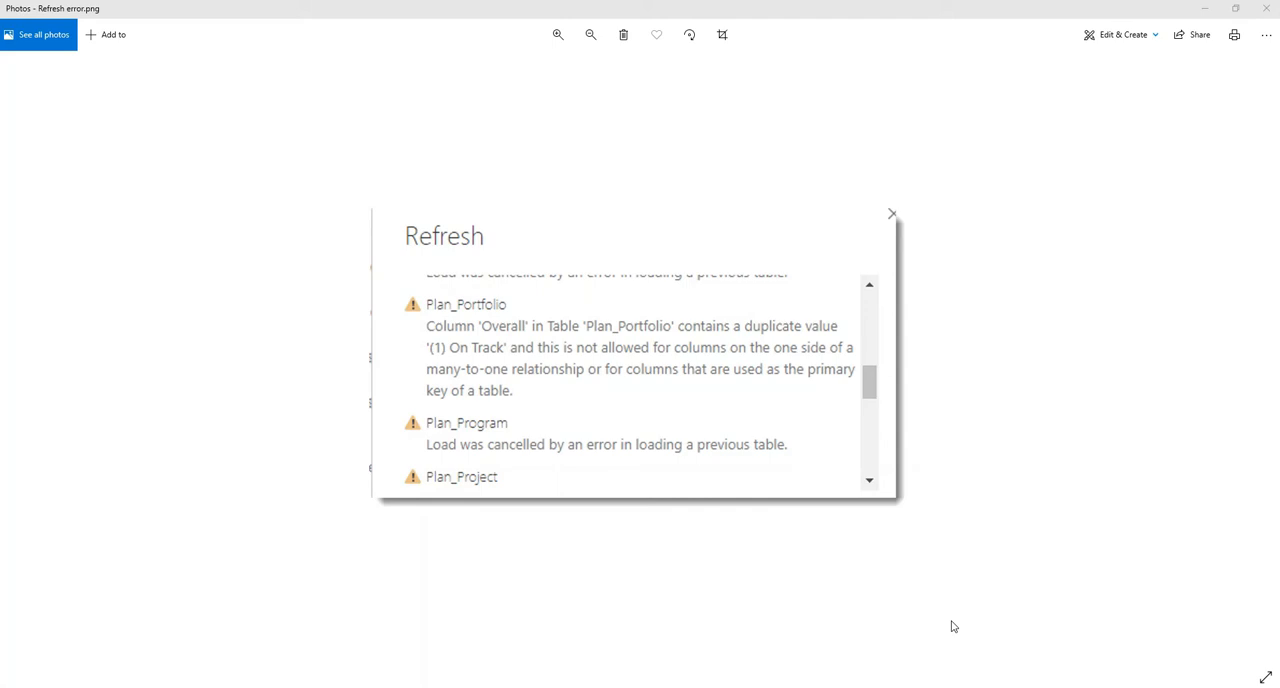
pyautogui.moveTo(878, 464)
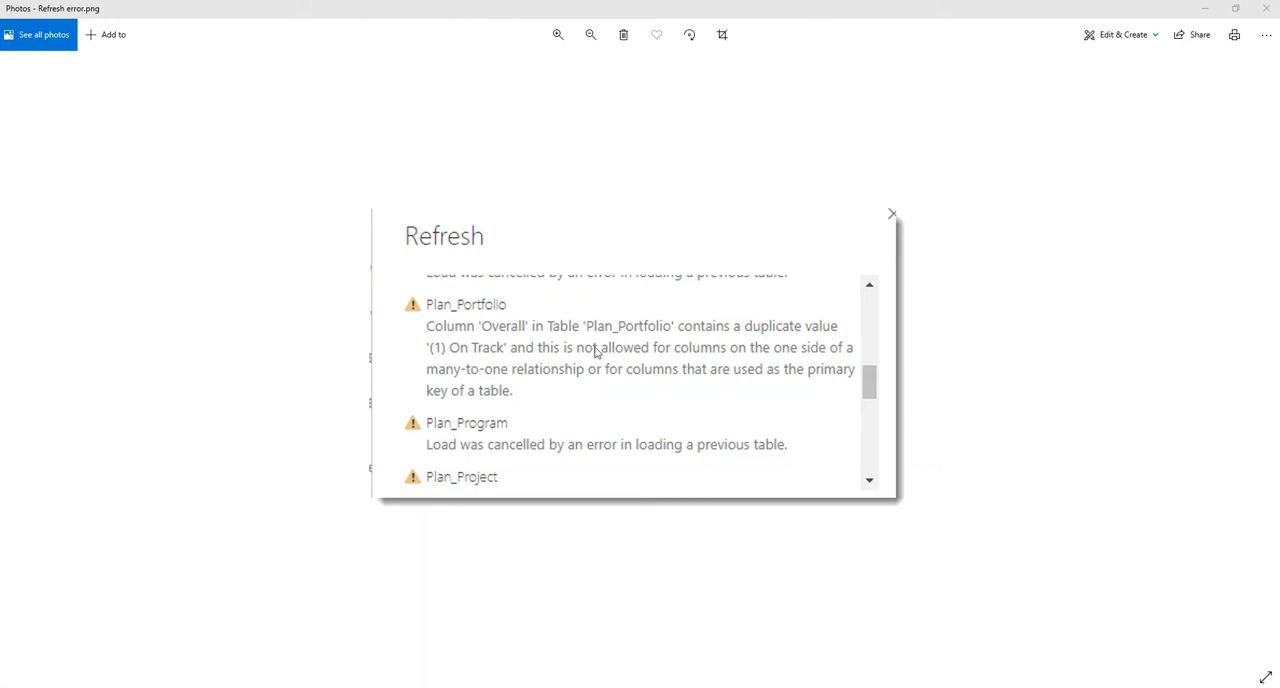
pyautogui.moveTo(606, 448)
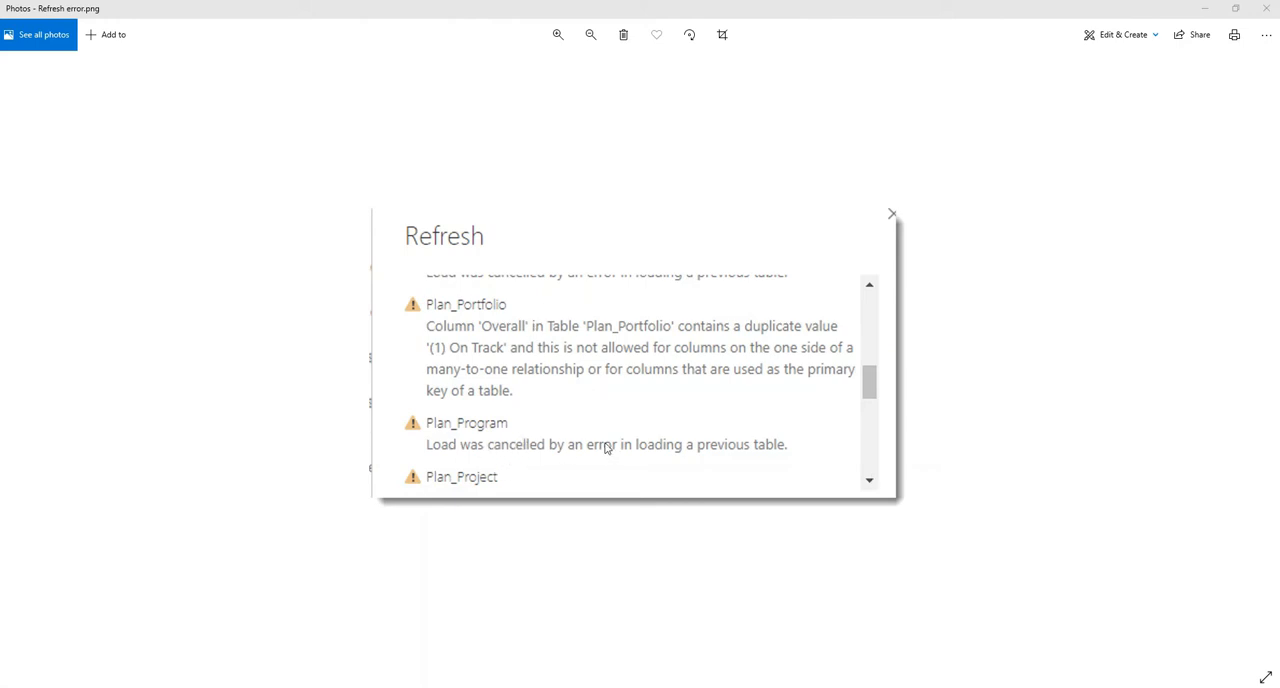
pyautogui.moveTo(676, 450)
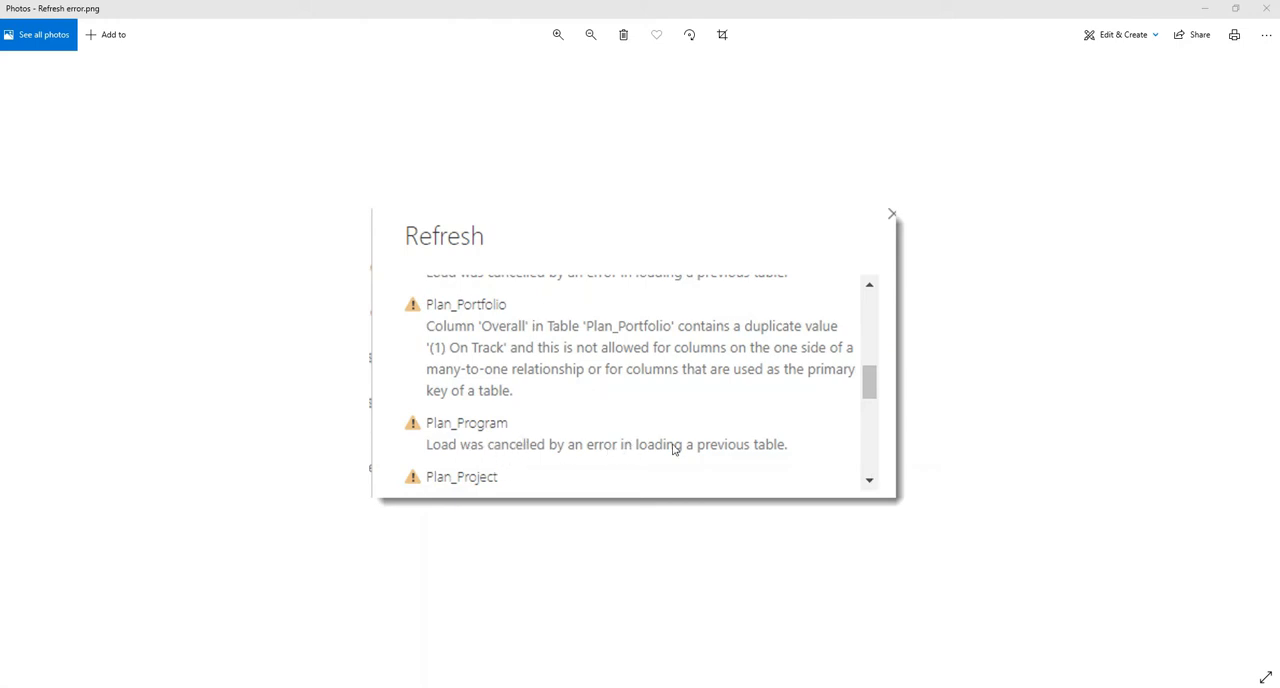
pyautogui.moveTo(808, 452)
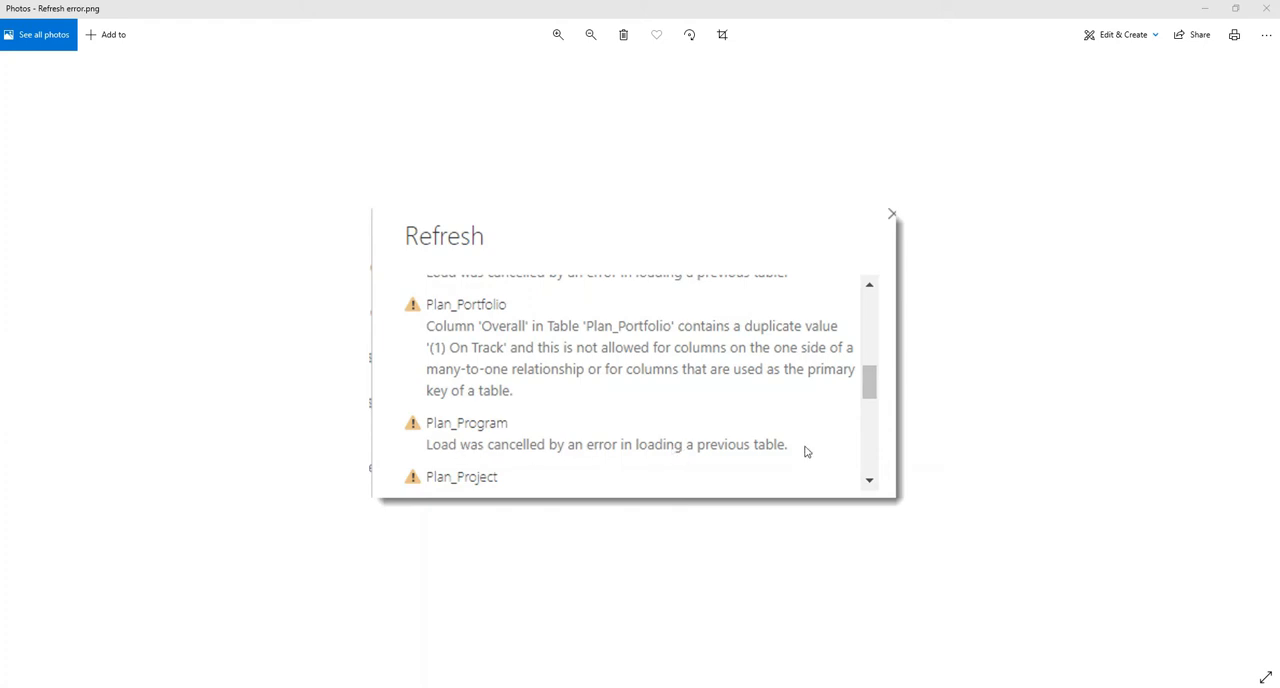
pyautogui.moveTo(704, 462)
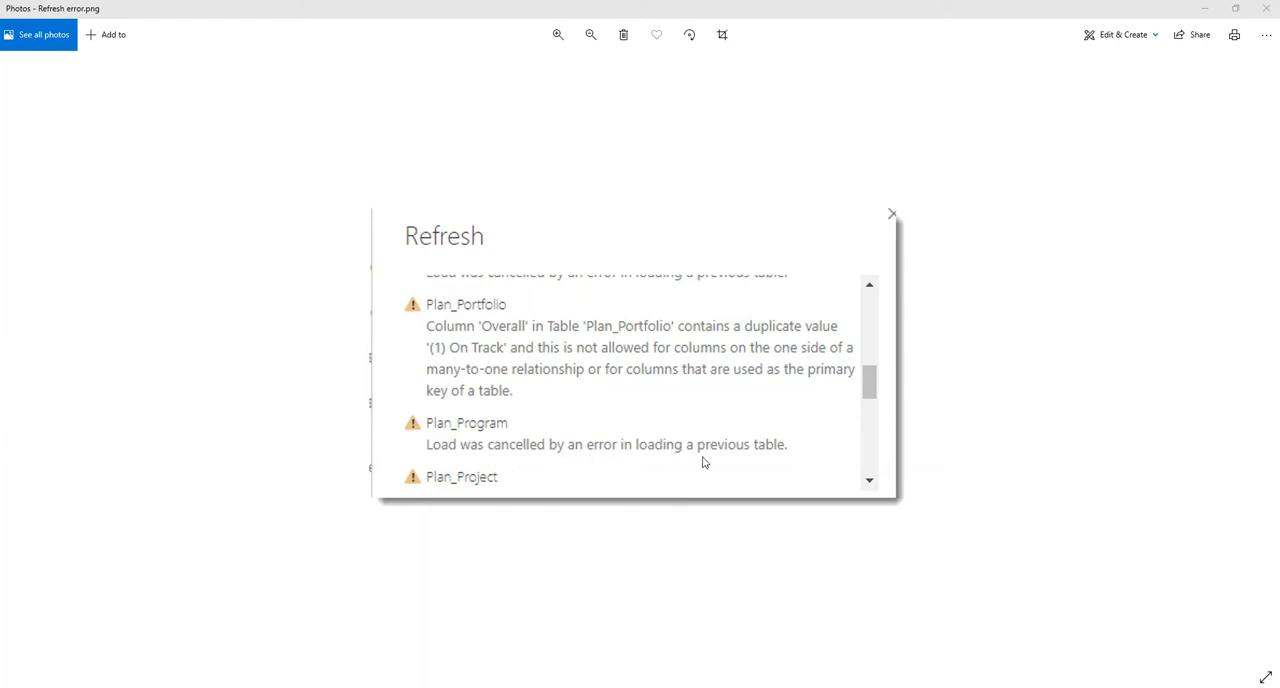
pyautogui.moveTo(570, 430)
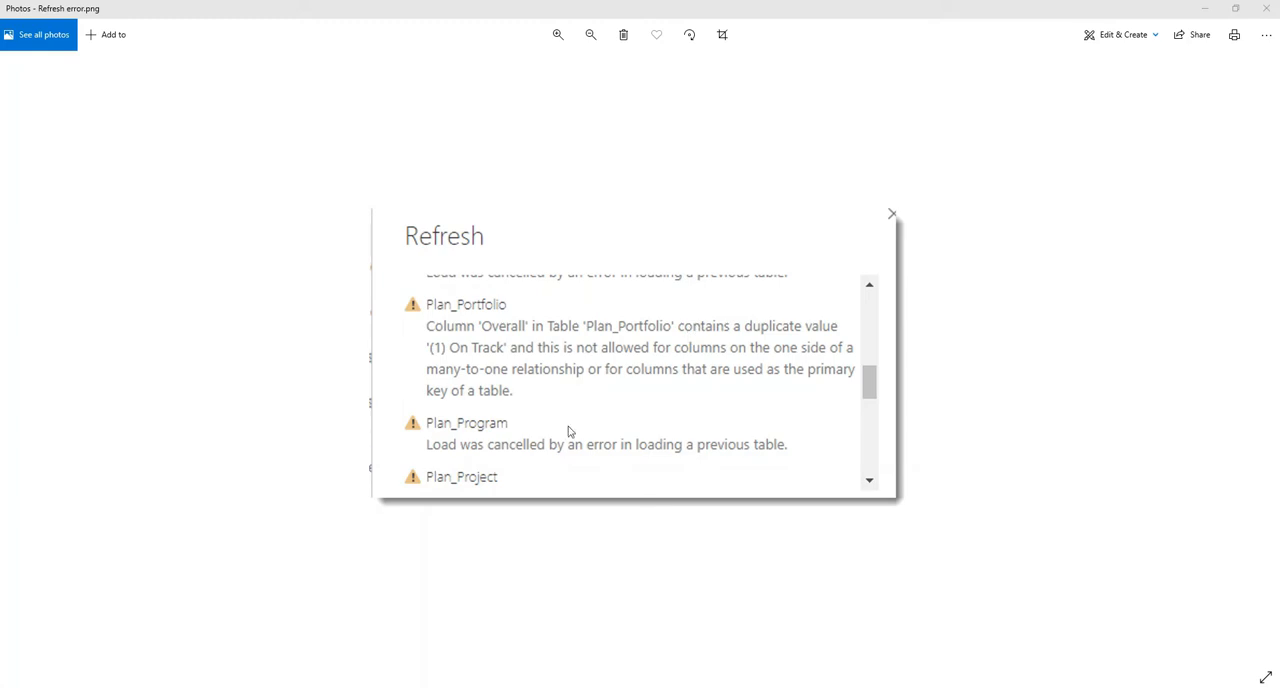
pyautogui.moveTo(556, 316)
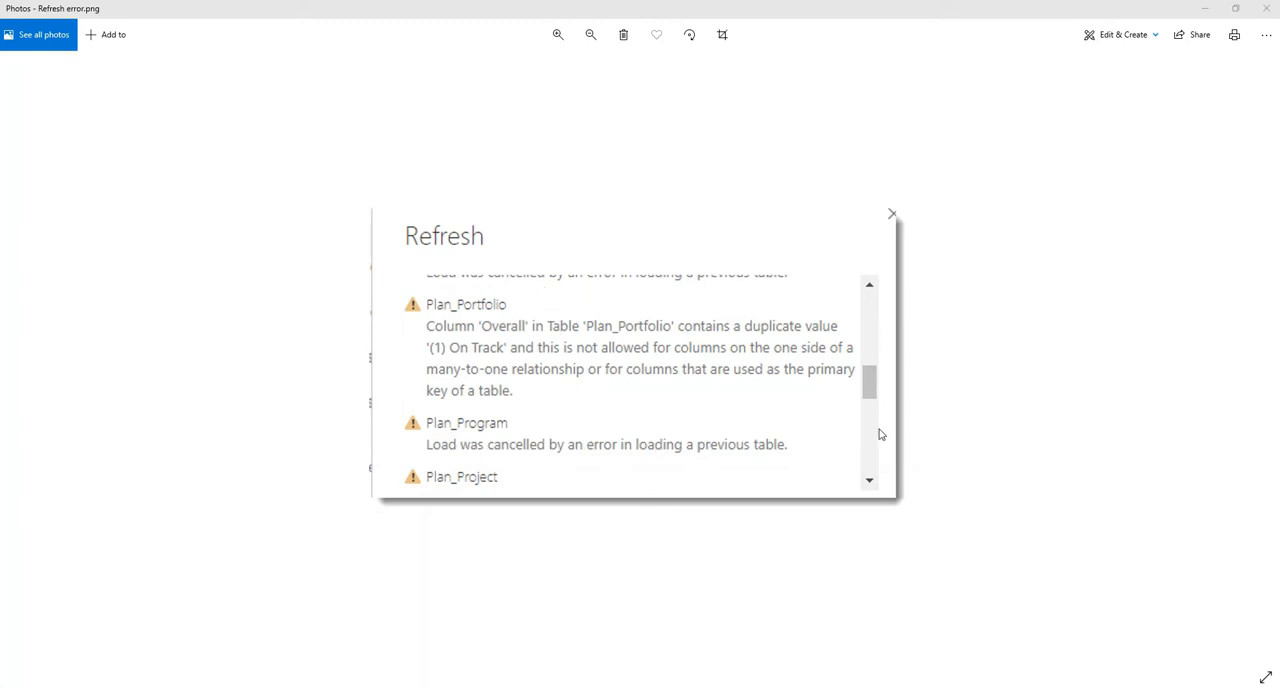
pyautogui.moveTo(548, 400)
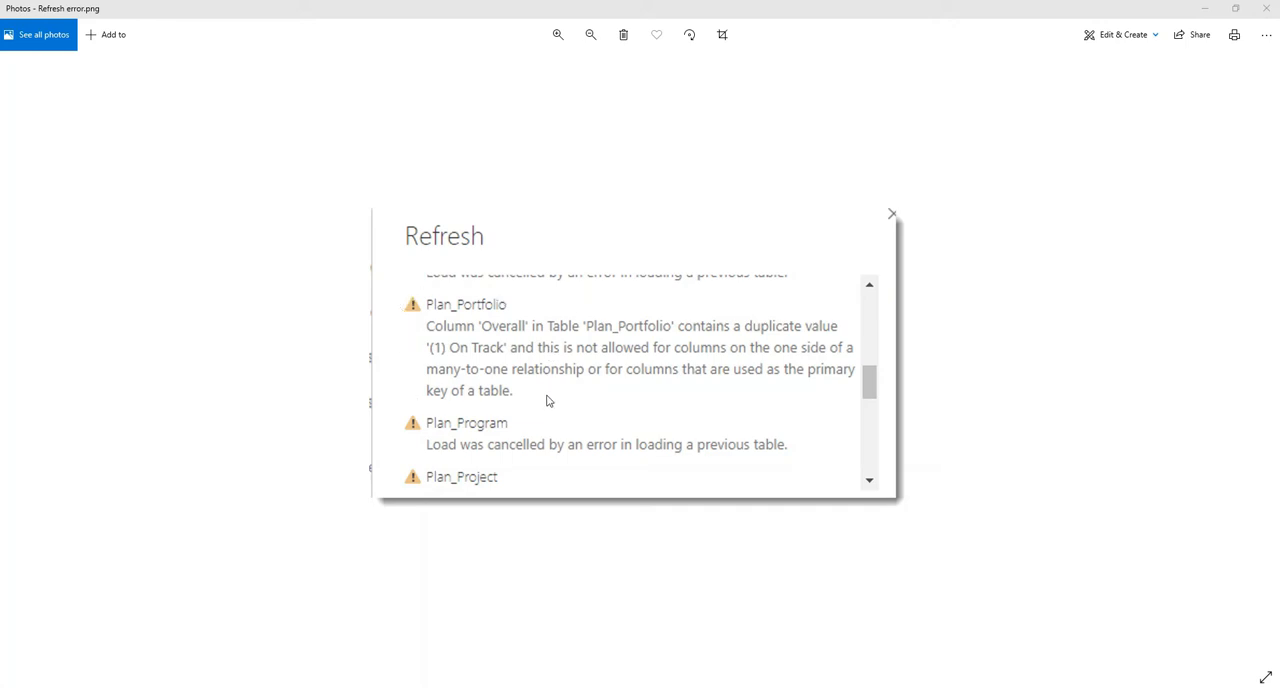
pyautogui.moveTo(504, 392)
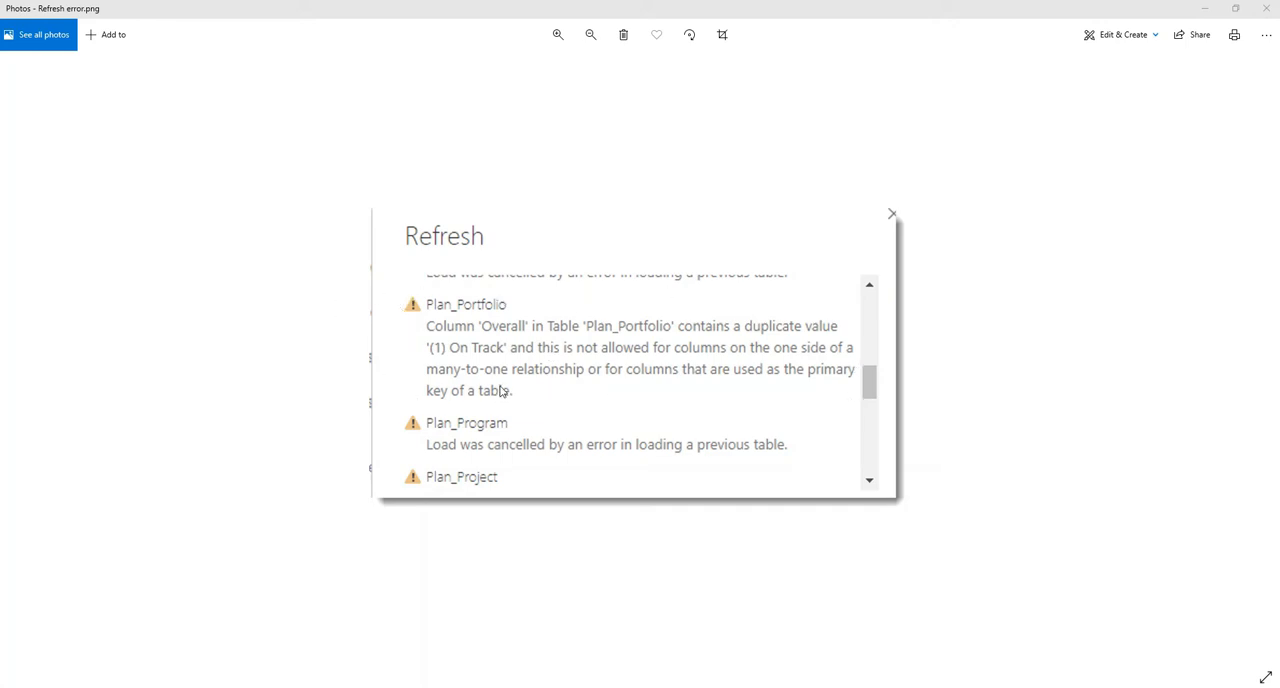
pyautogui.moveTo(482, 316)
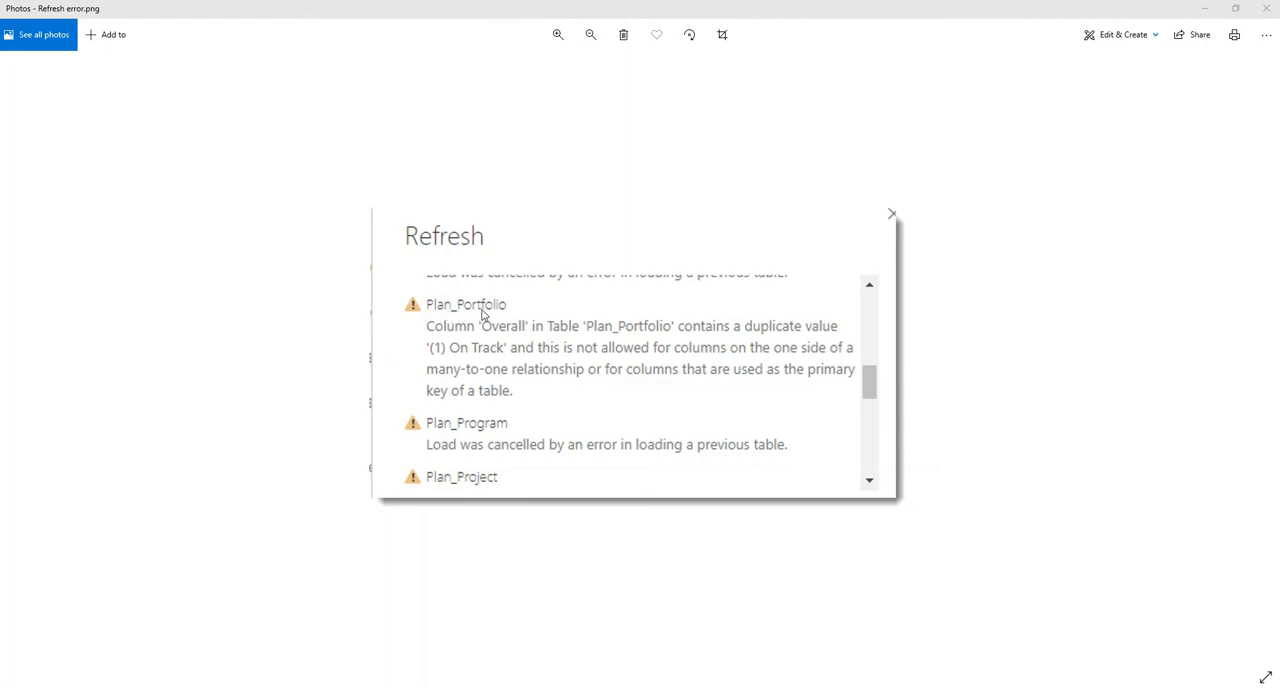
pyautogui.moveTo(544, 338)
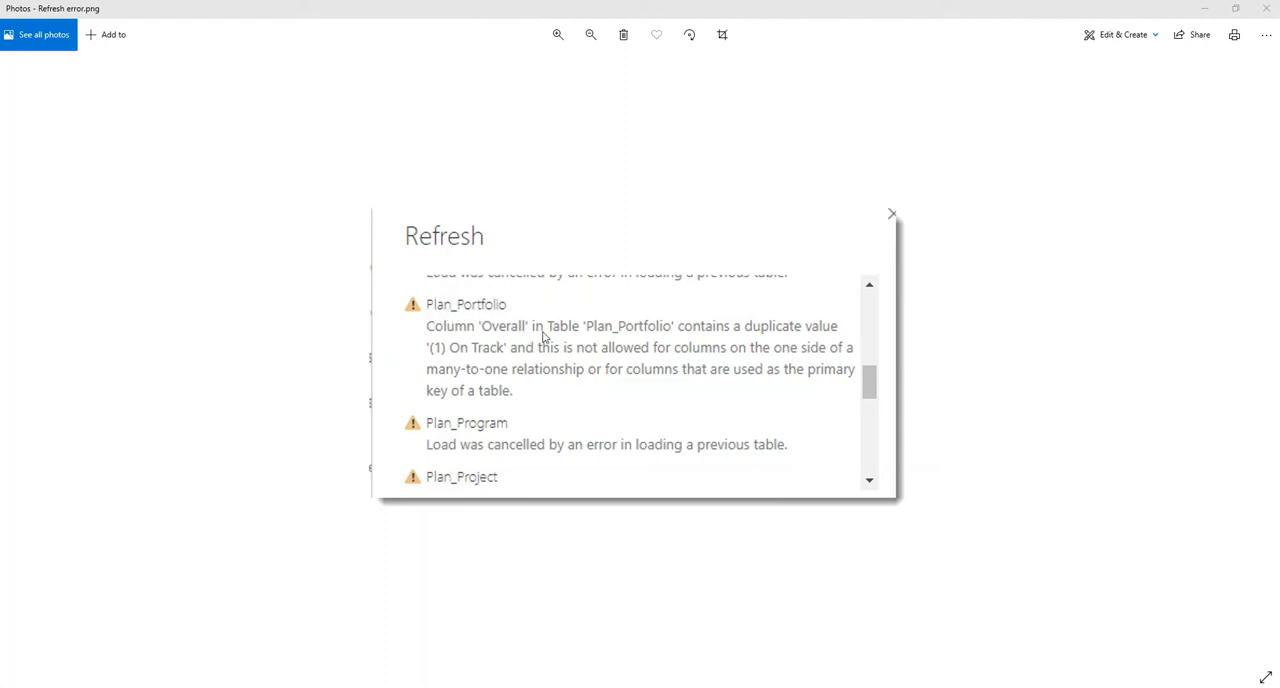
pyautogui.moveTo(702, 336)
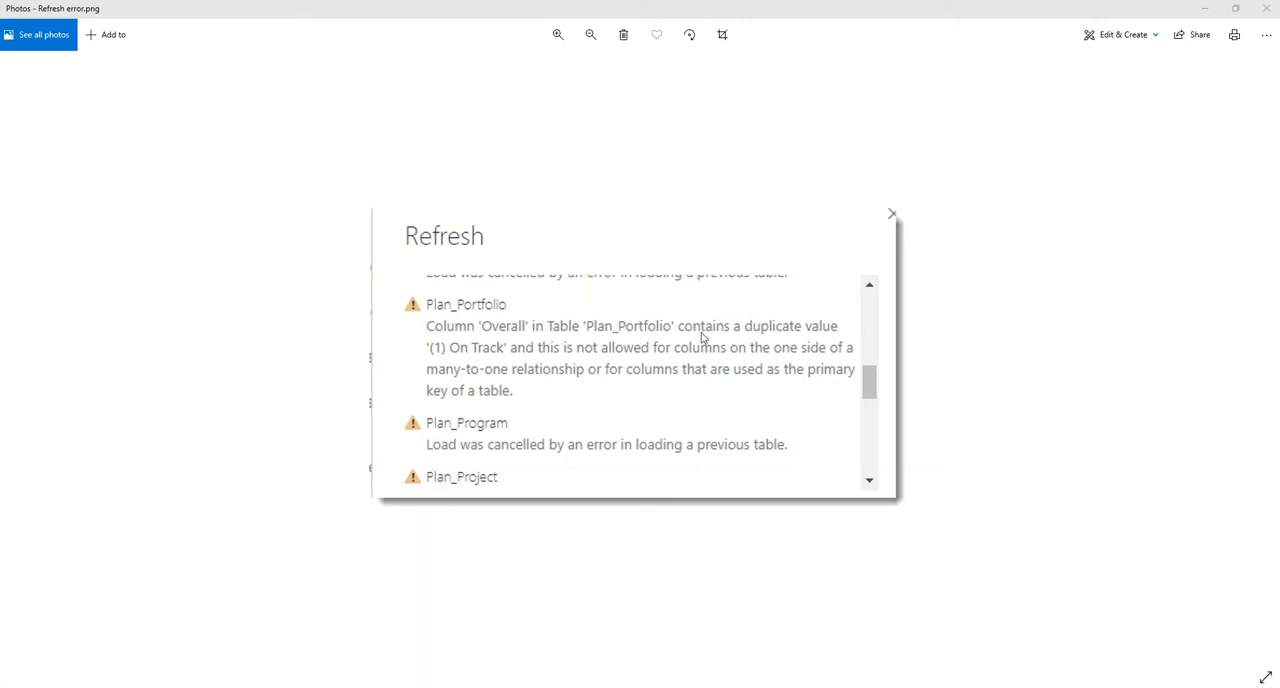
pyautogui.moveTo(468, 358)
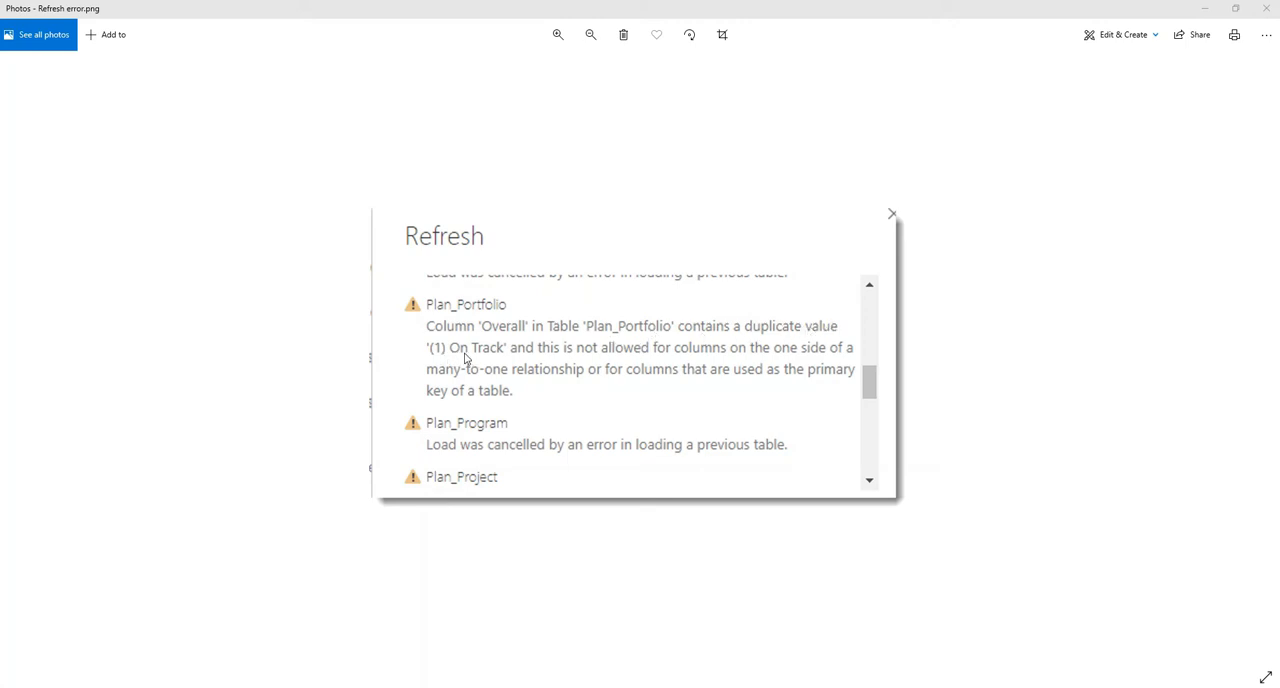
pyautogui.moveTo(508, 340)
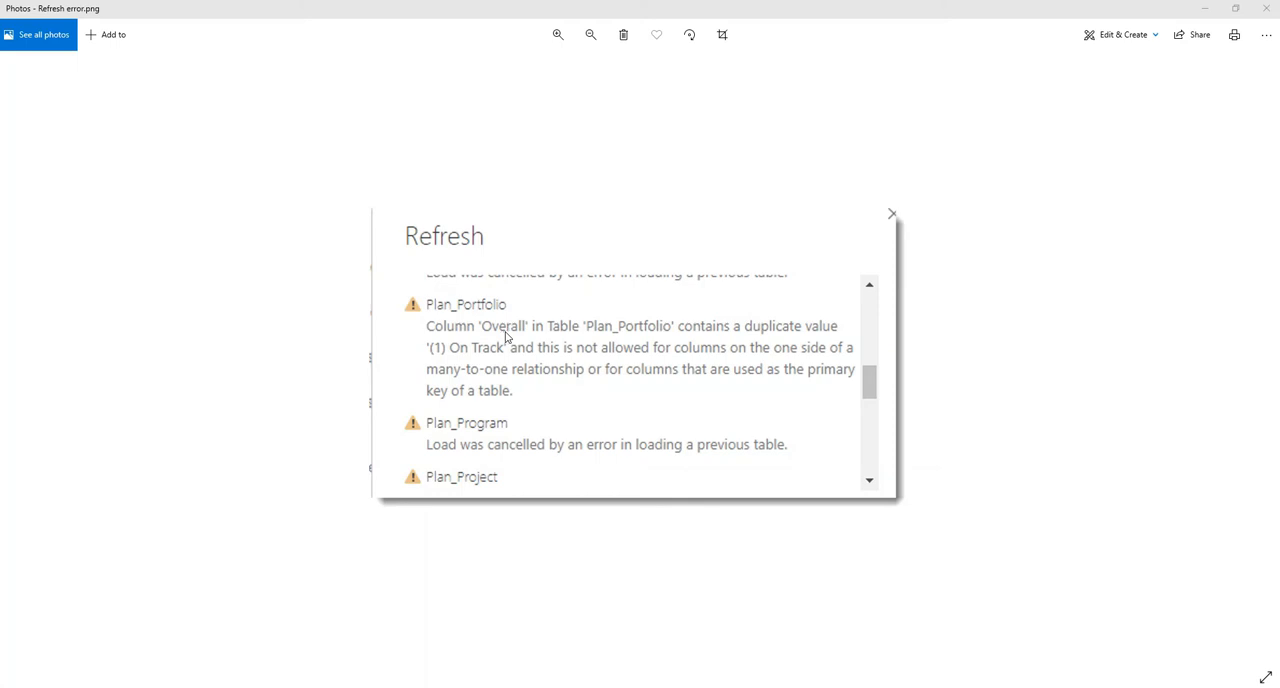
pyautogui.moveTo(464, 360)
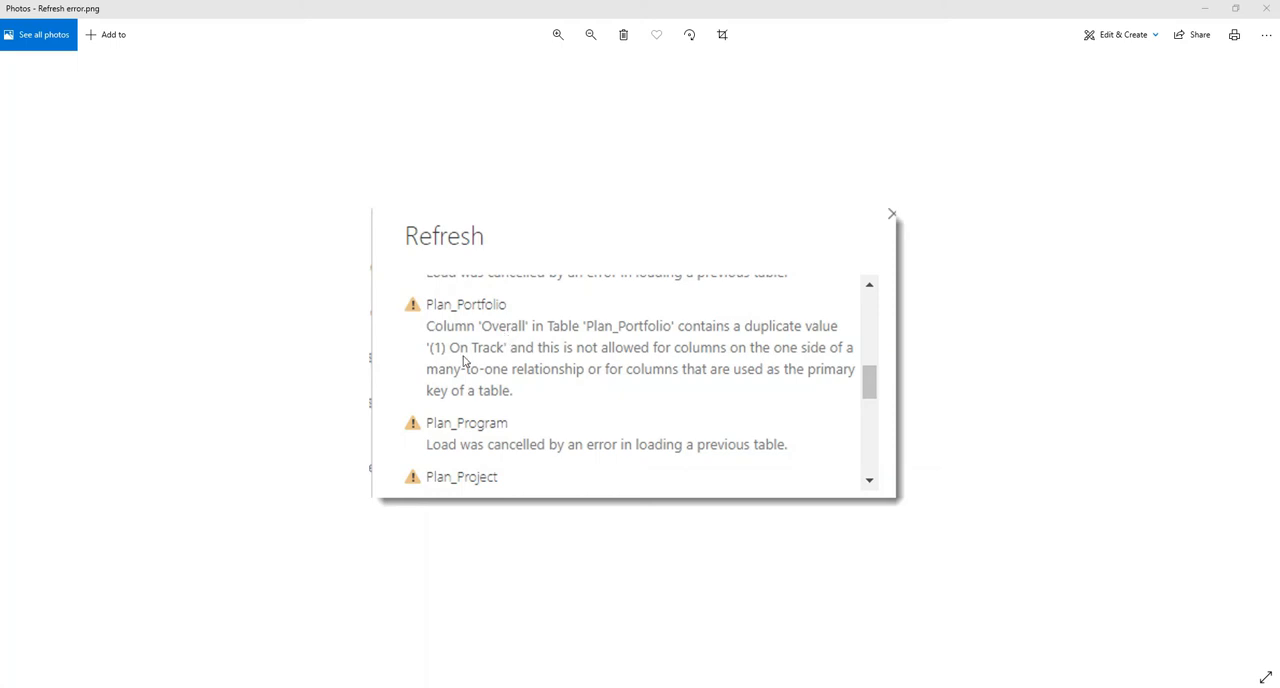
pyautogui.moveTo(478, 362)
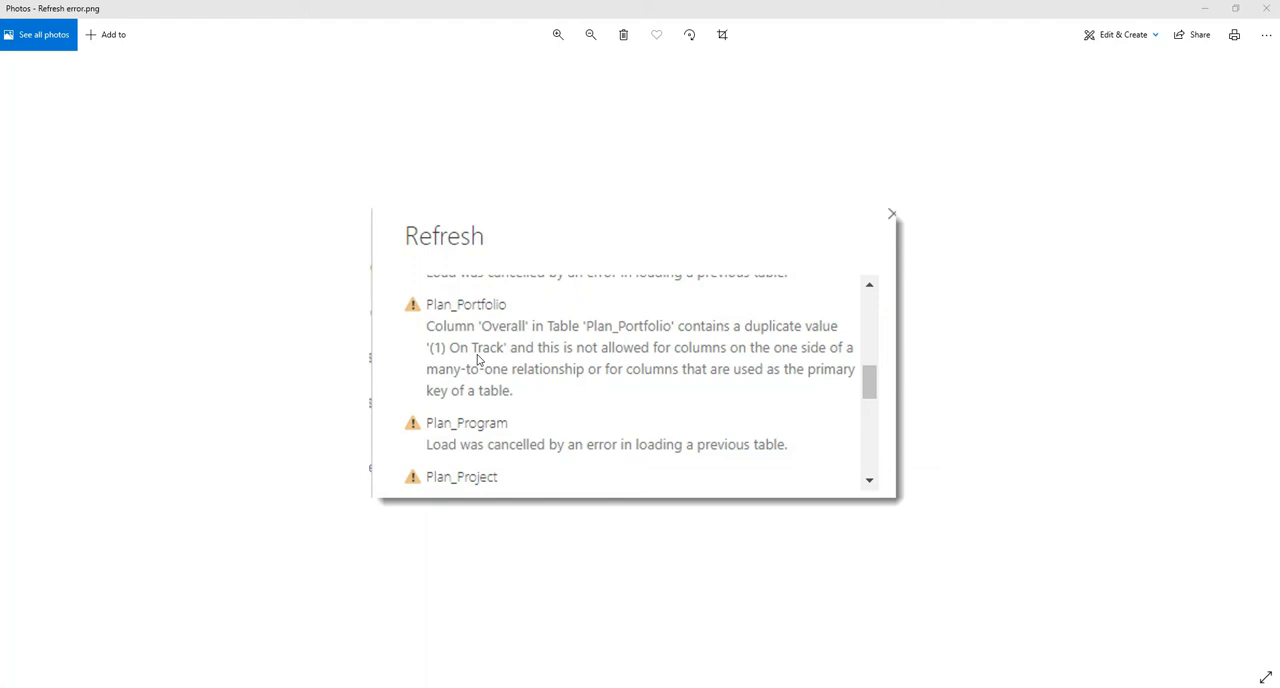
pyautogui.moveTo(560, 366)
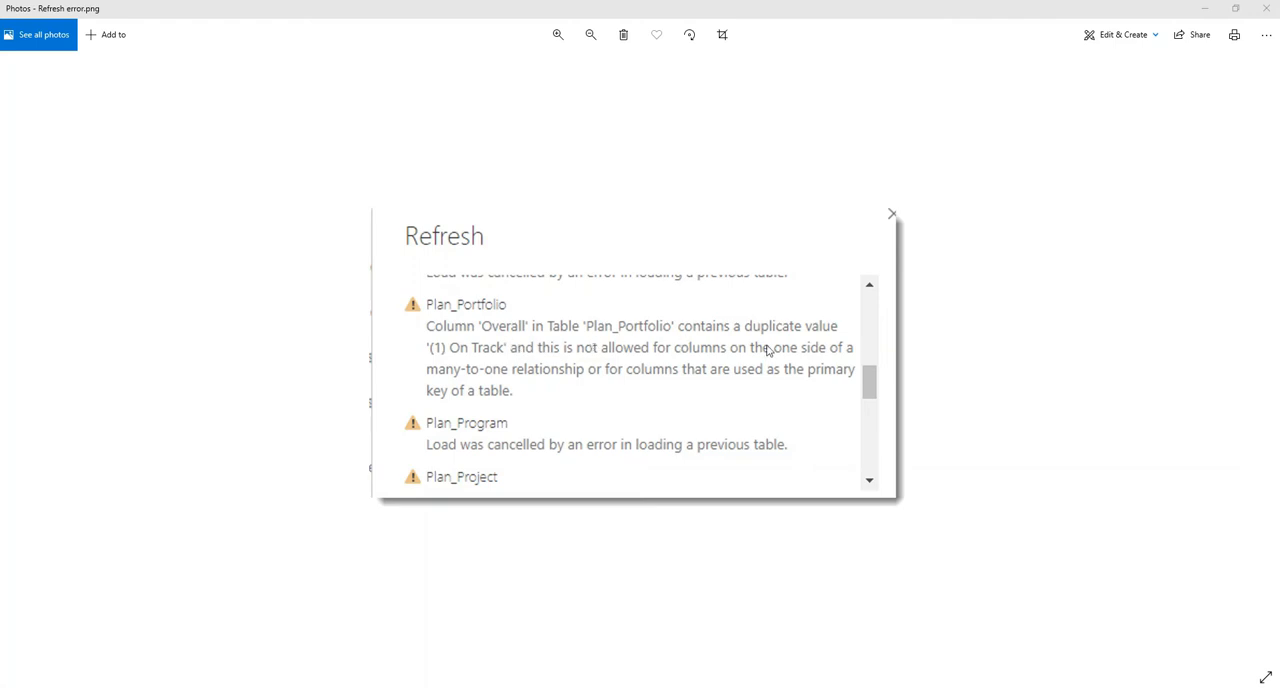
pyautogui.moveTo(496, 360)
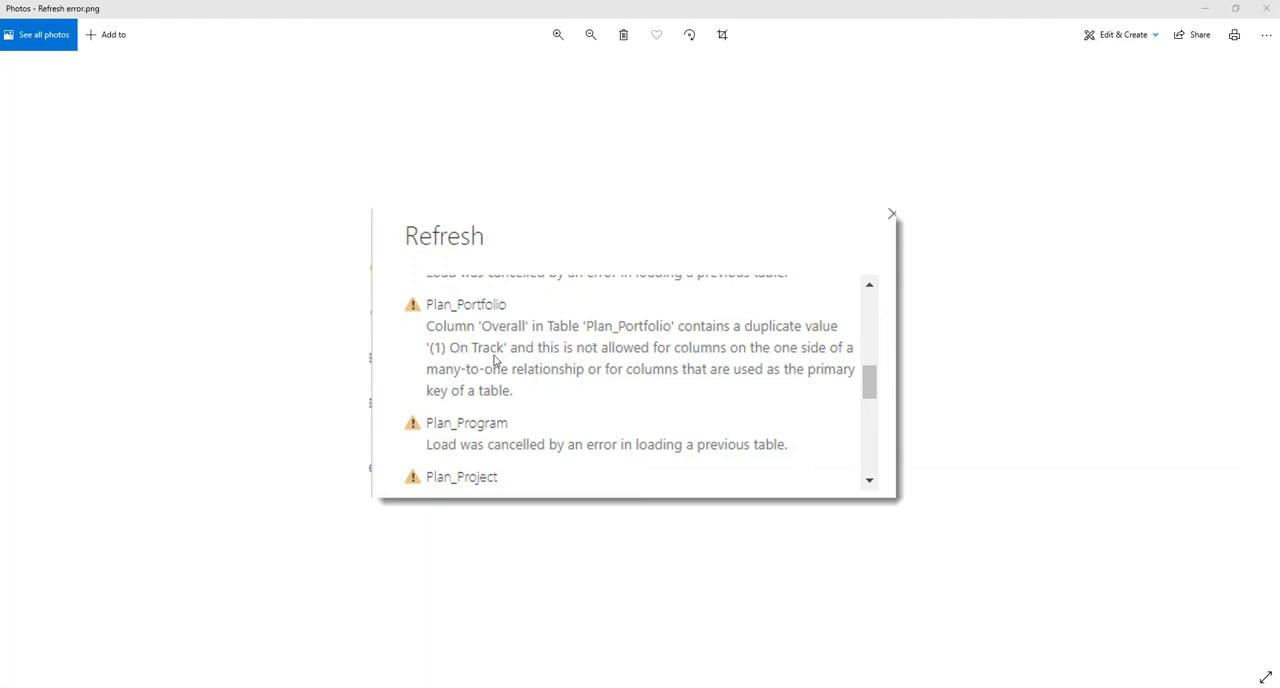
pyautogui.moveTo(484, 364)
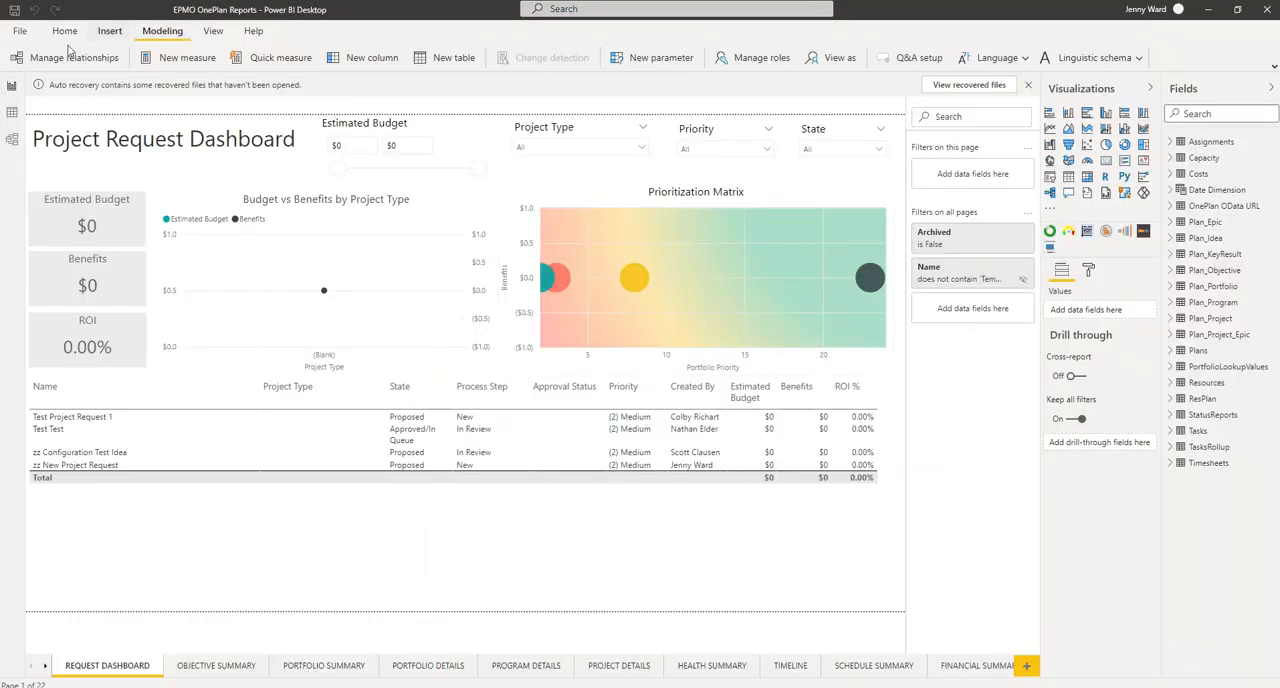
pyautogui.moveTo(364, 314)
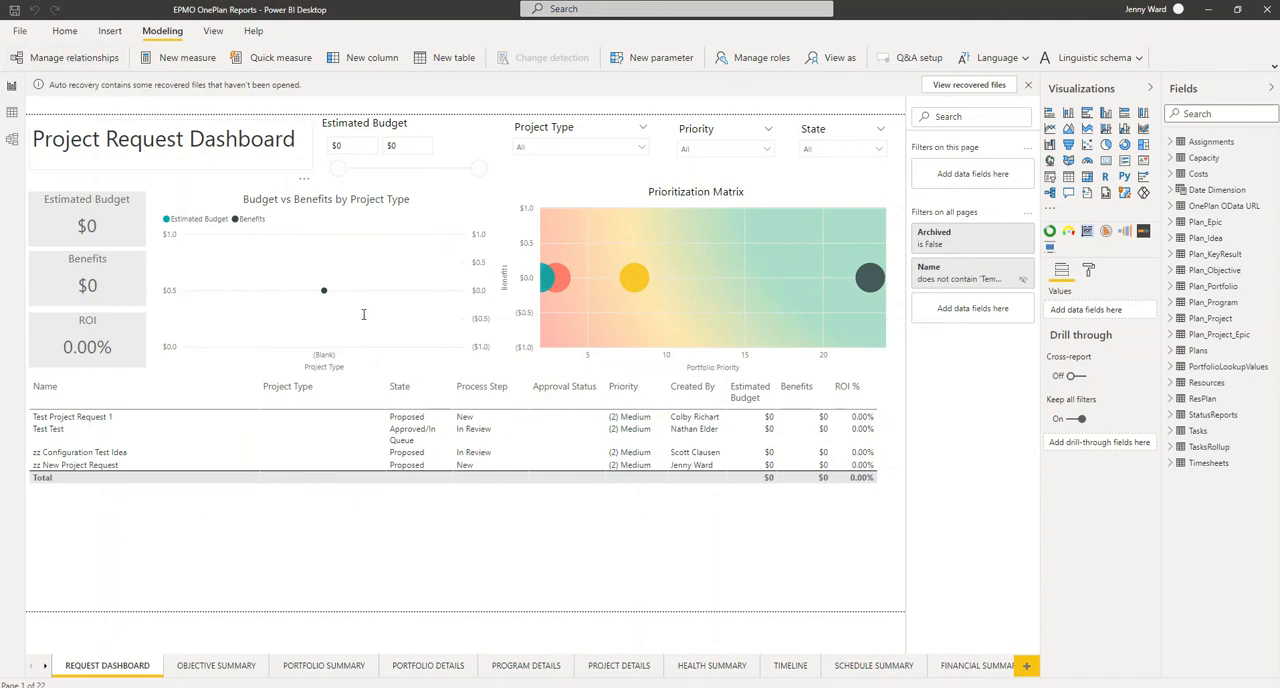
pyautogui.moveTo(480, 368)
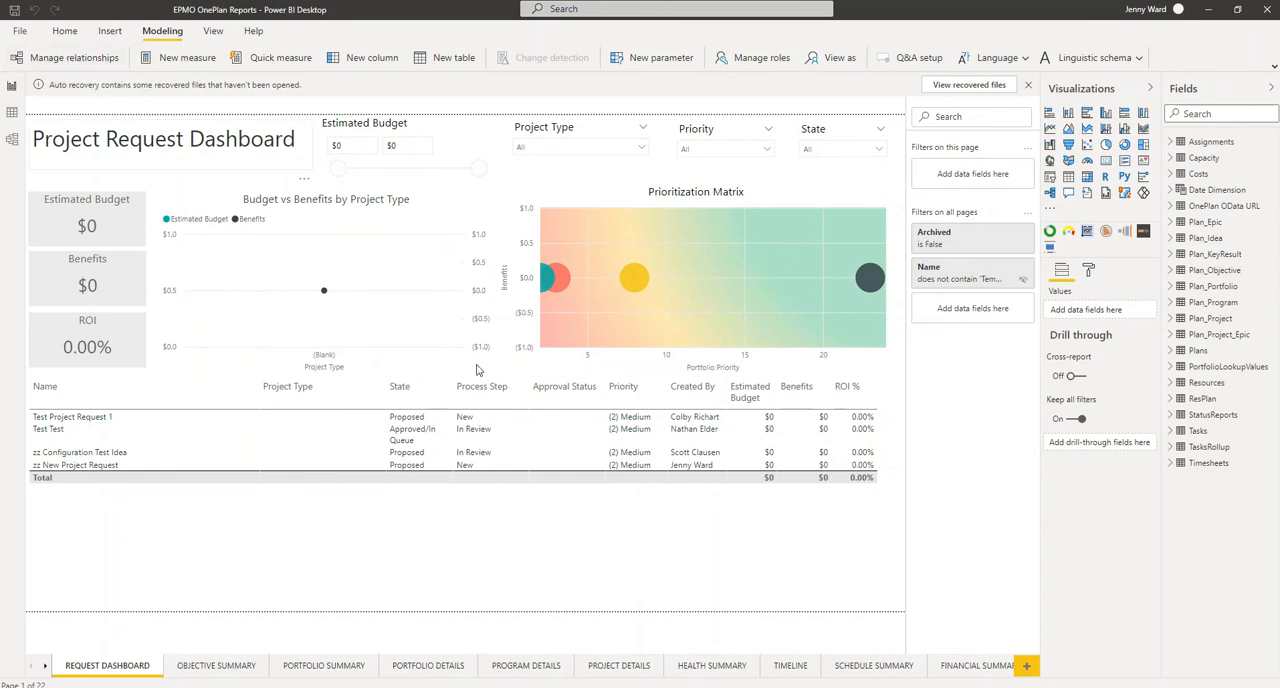
# - Show the Manage relationships list of the model's table relationships
pyautogui.click(74, 56)
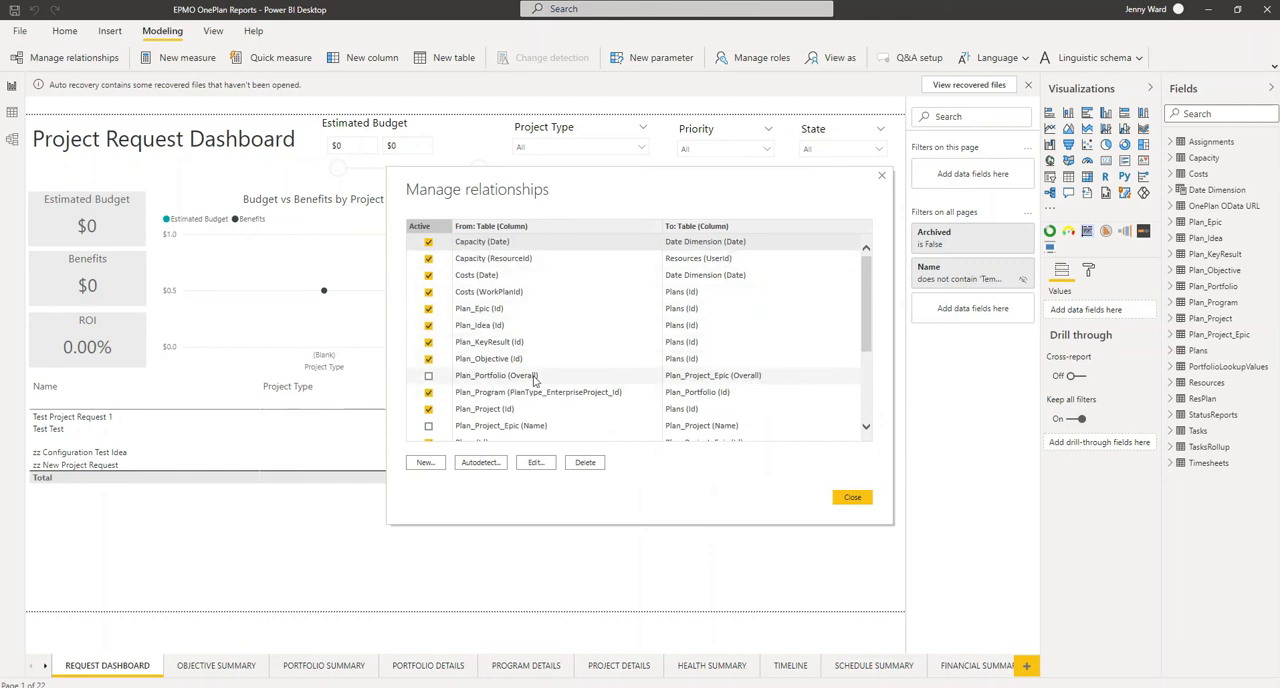
# - Select the inactive Plan_Portfolio (Overall) to Plan_Project_Epic (Overall) relationship for deletion
pyautogui.click(428, 392)
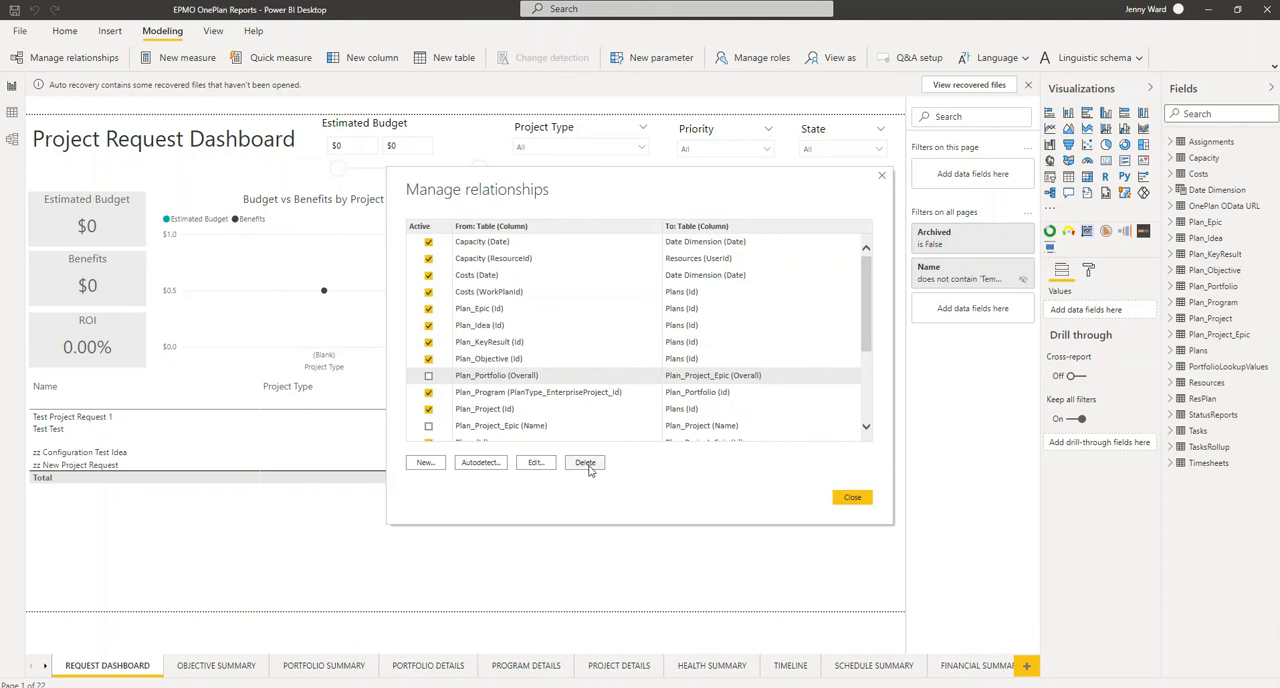
pyautogui.moveTo(580, 494)
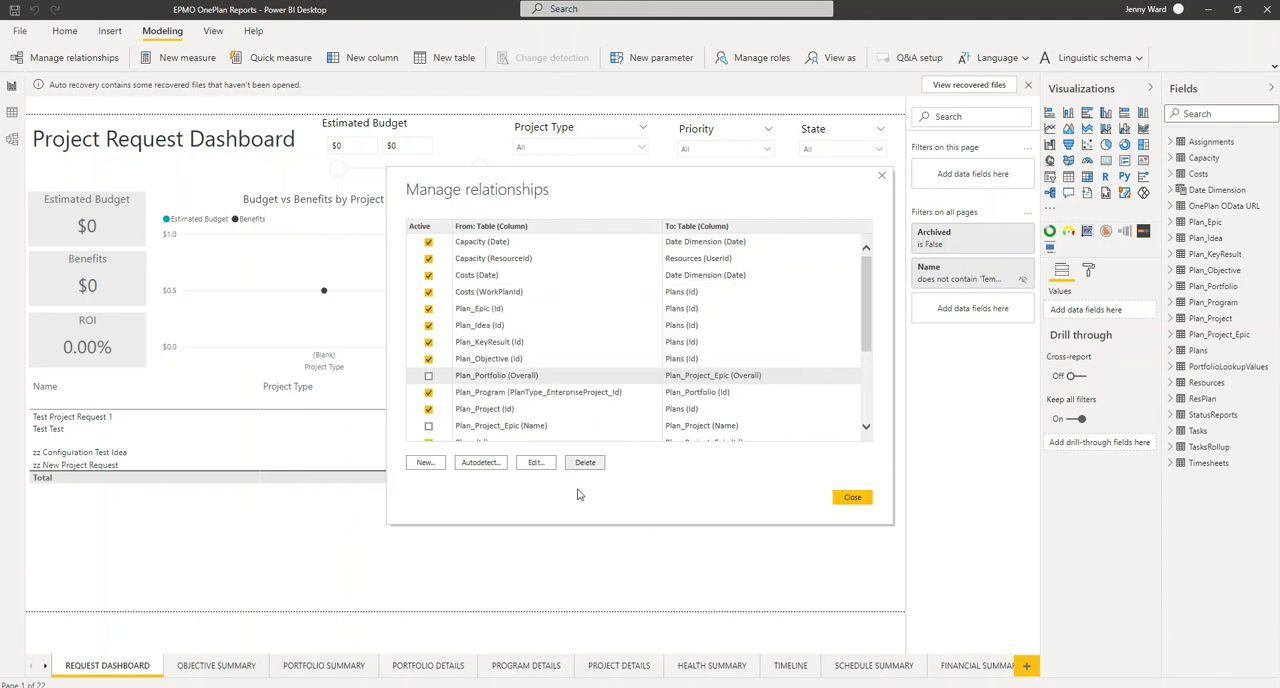